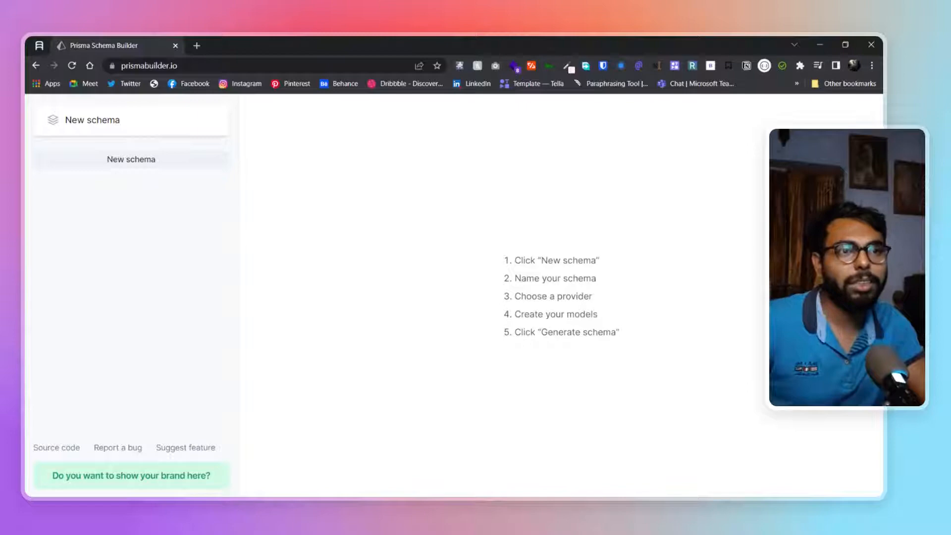
mouse_move(543, 353)
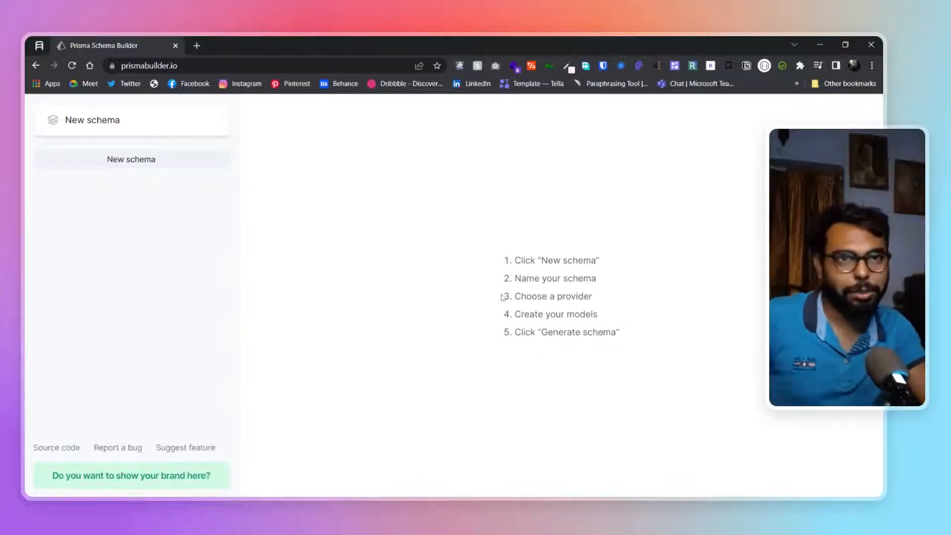
Step: Start a new schema and rename it Blog
click(131, 158)
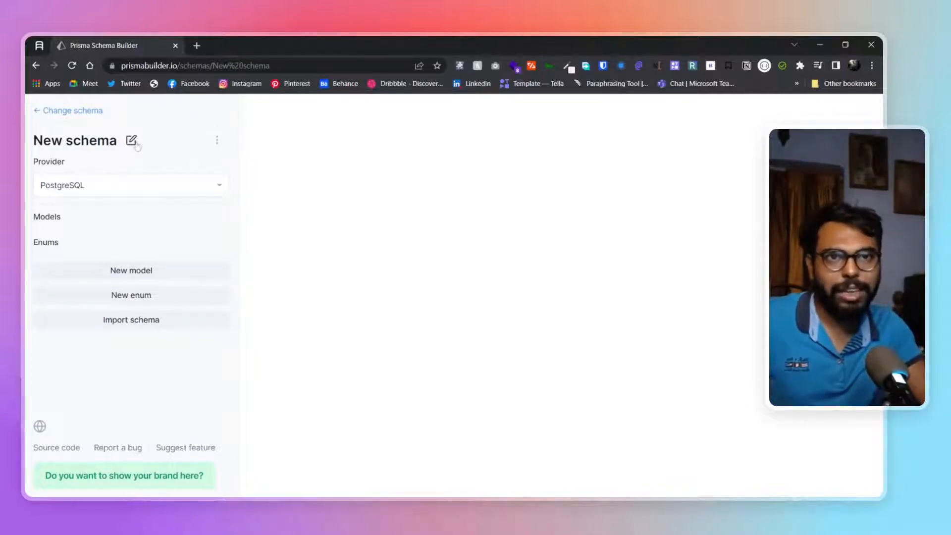
click(132, 140)
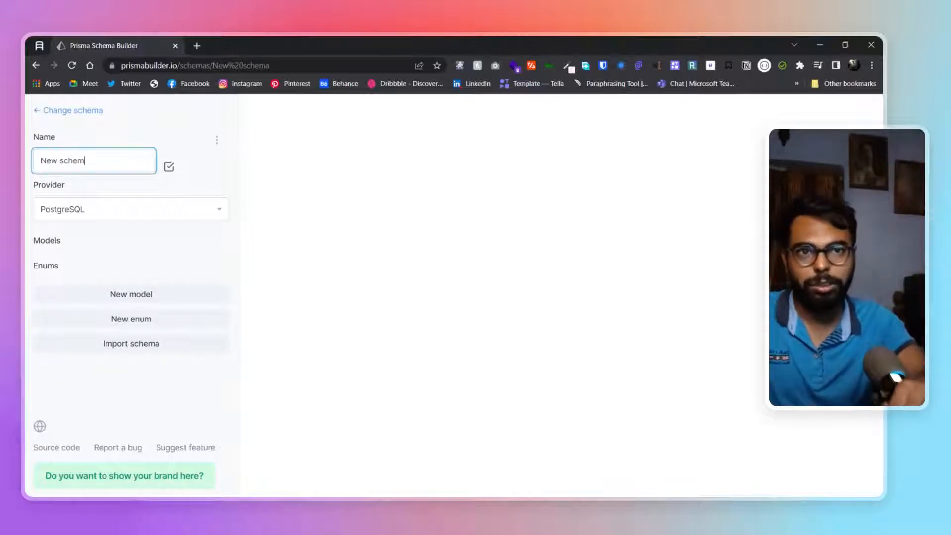
text(u)
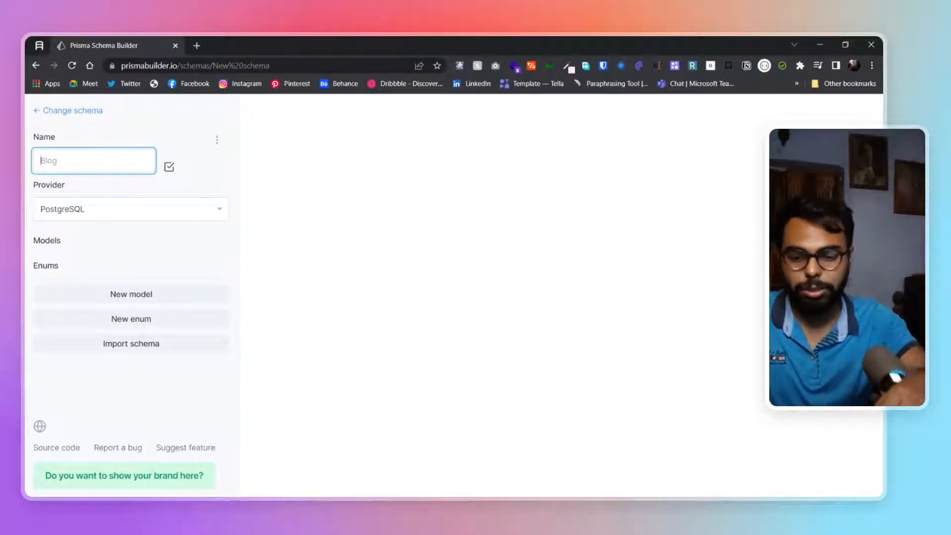
text(Blog)
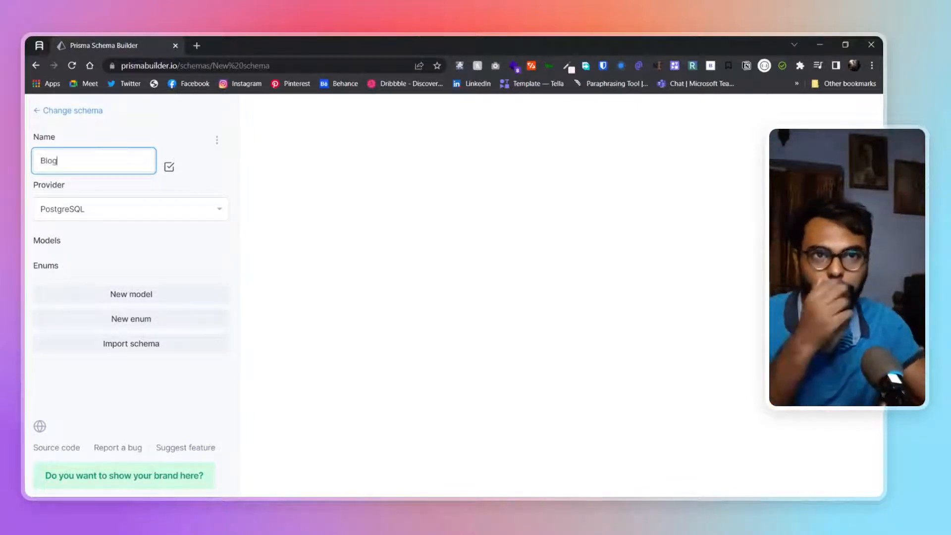
click(169, 167)
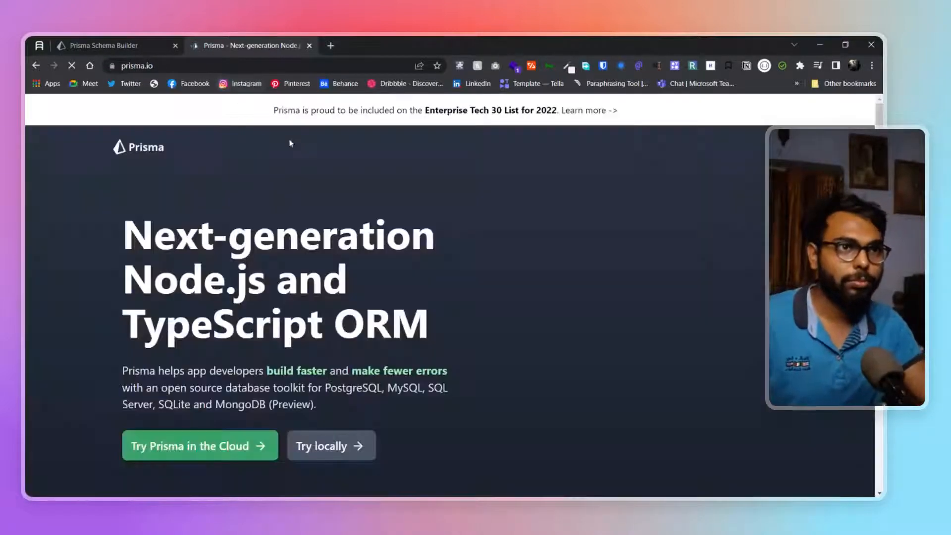
Step: Browse the Prisma docs to the example schema with User, Post and Role, then return to the builder
scroll(down, 3)
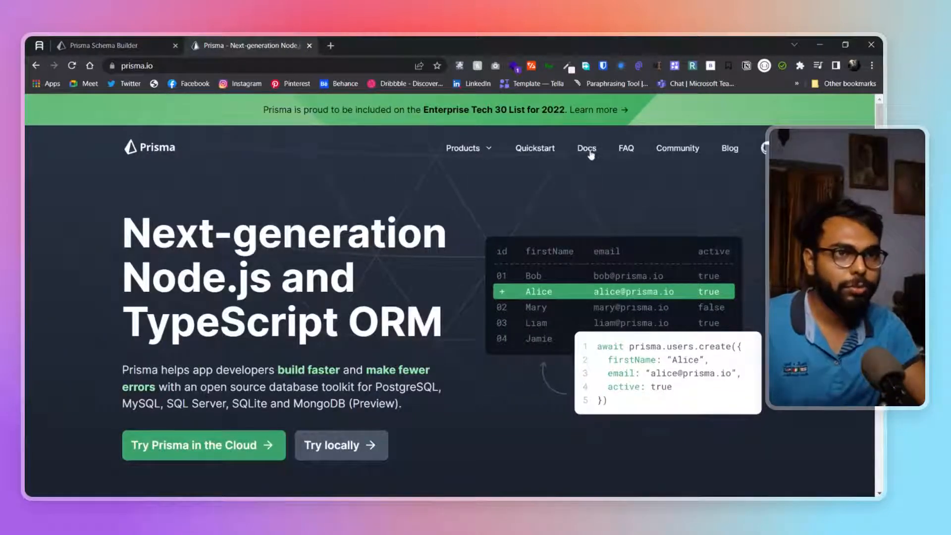
click(586, 147)
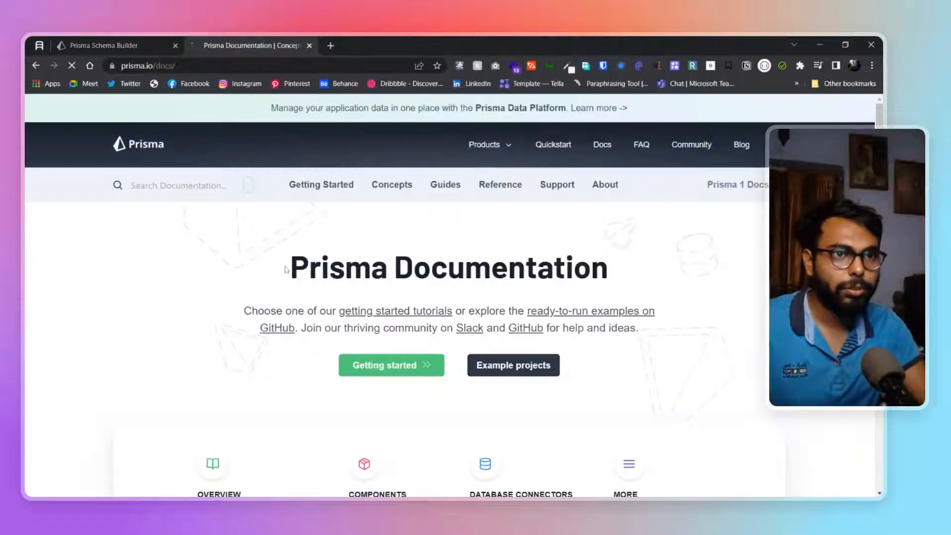
scroll(down, 3)
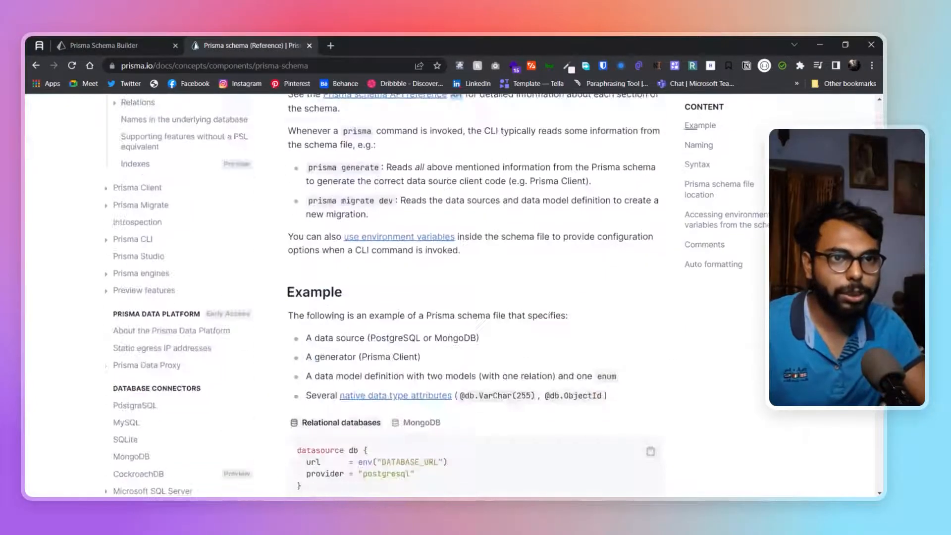
scroll(down, 3)
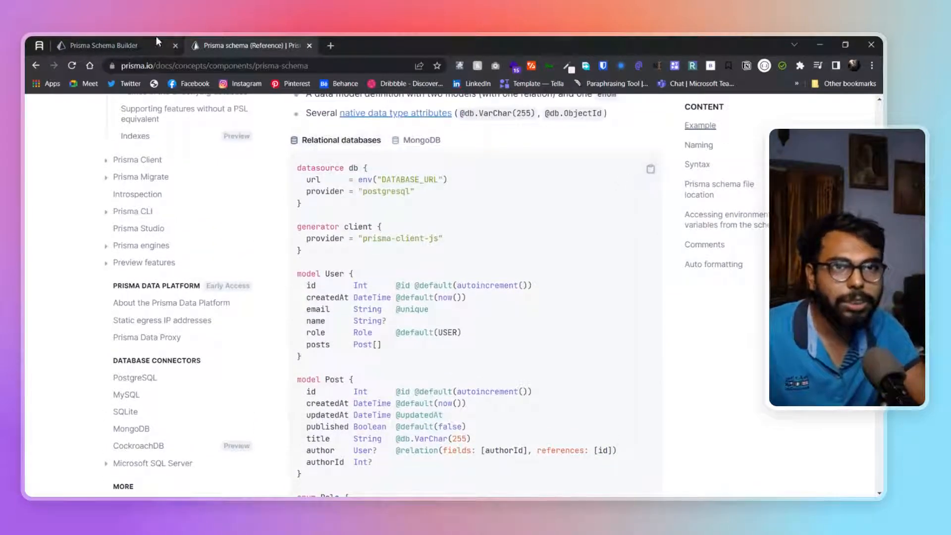
click(131, 320)
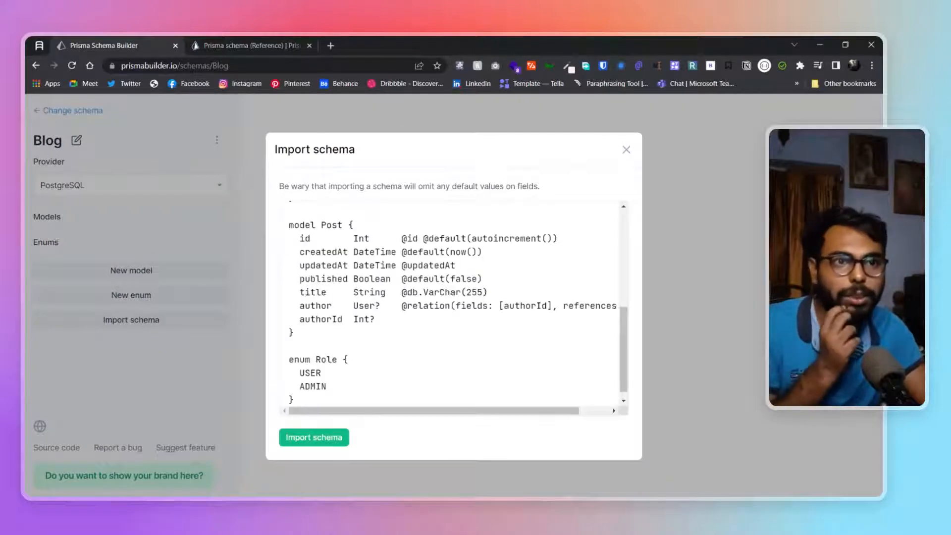
Step: Import the pasted example schema into Blog and select the User model
click(314, 437)
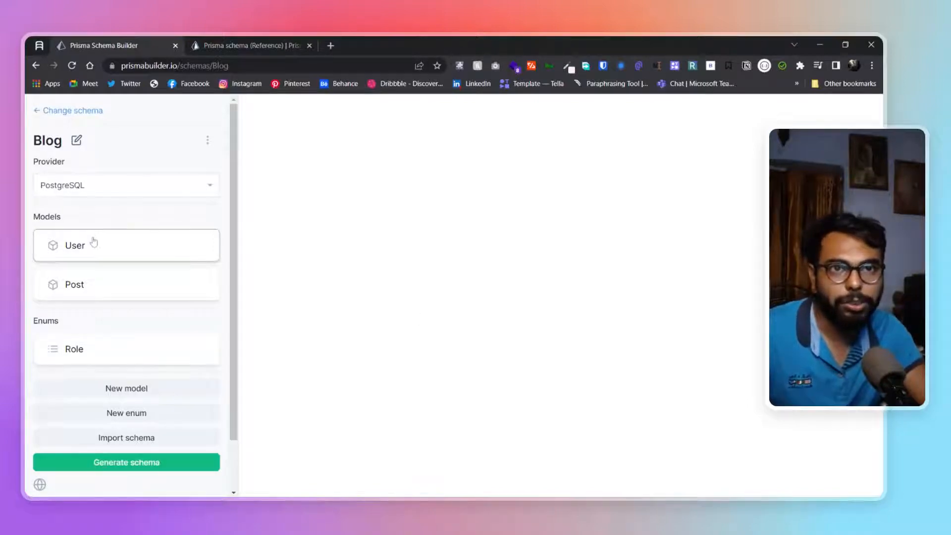
click(126, 244)
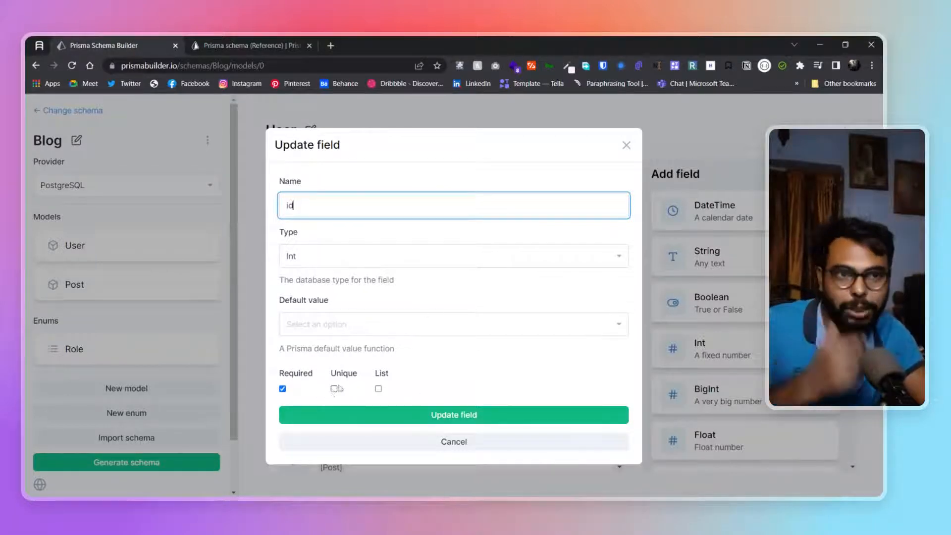
Step: Mark User's id field as Unique and update it, then review the Post model
click(333, 389)
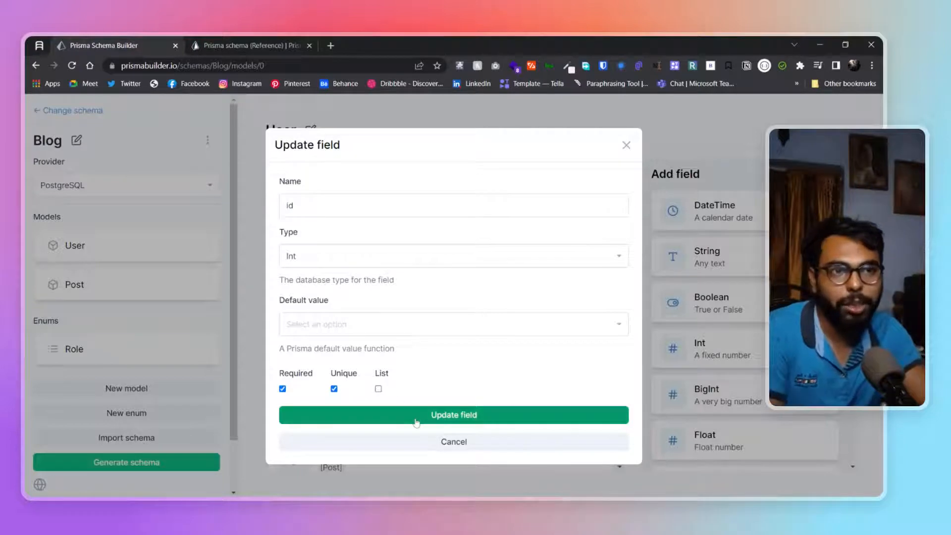
mouse_move(422, 425)
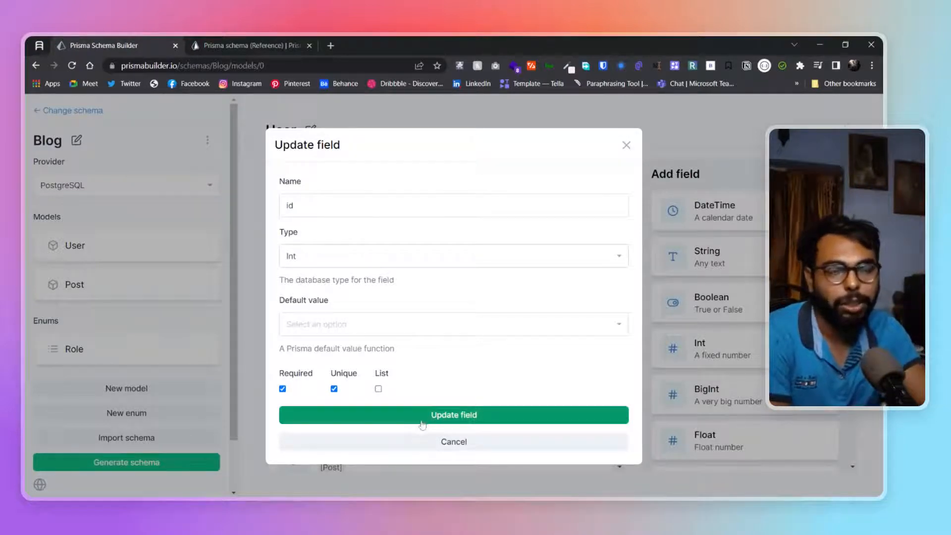
click(454, 415)
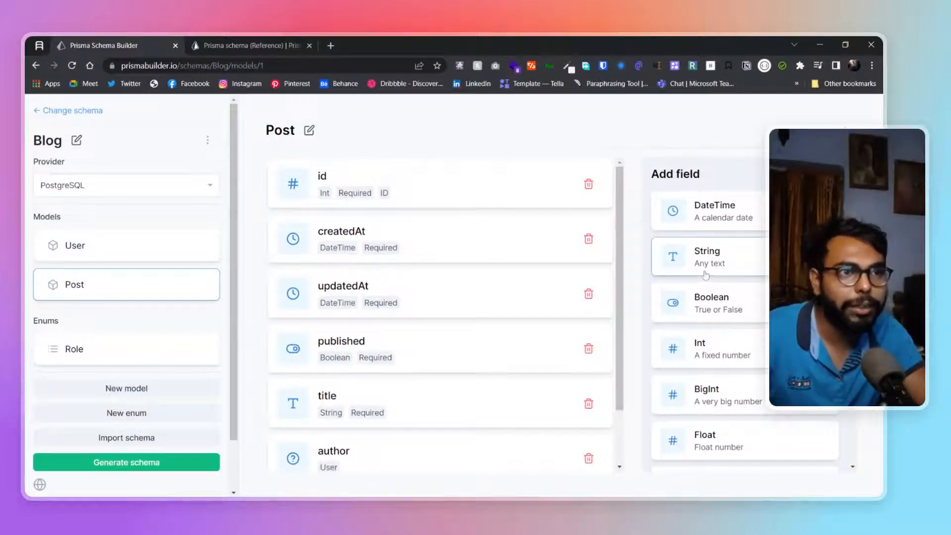
scroll(down, 3)
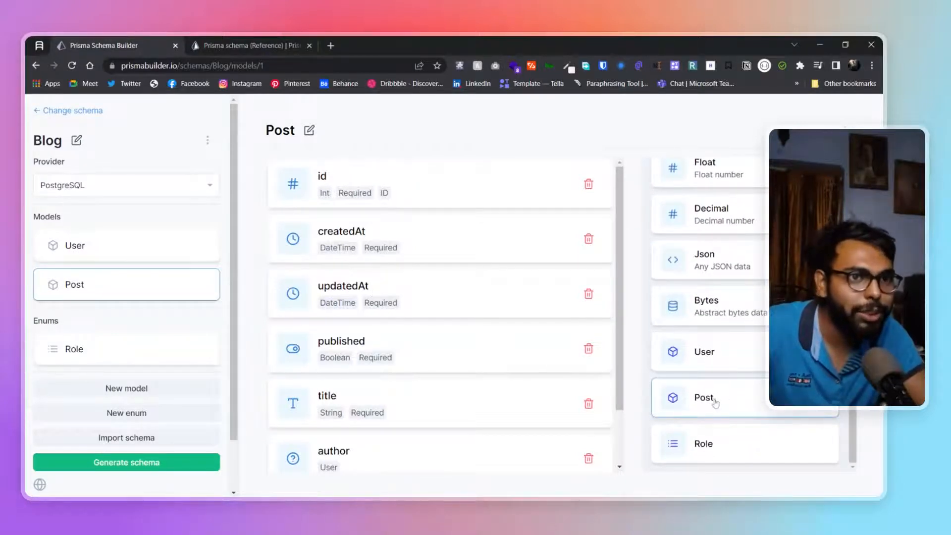
click(703, 397)
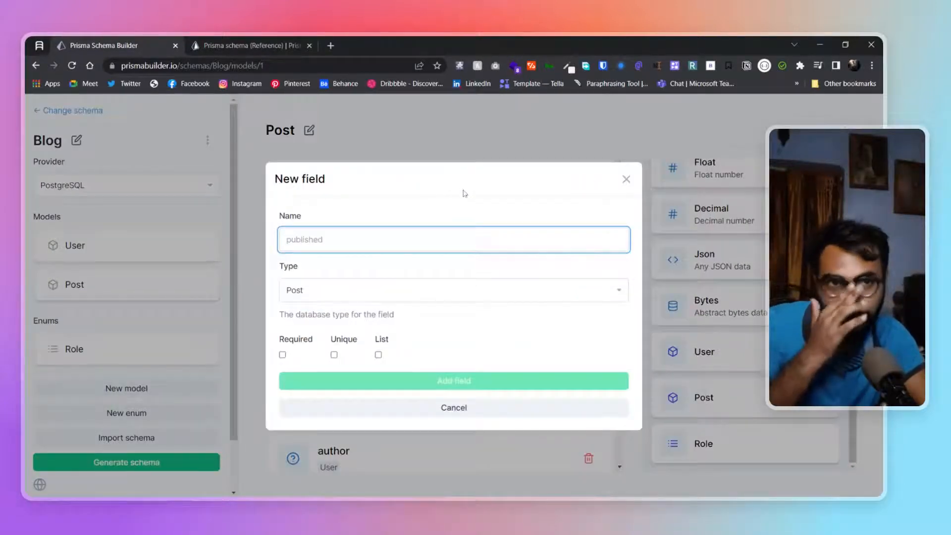
click(453, 291)
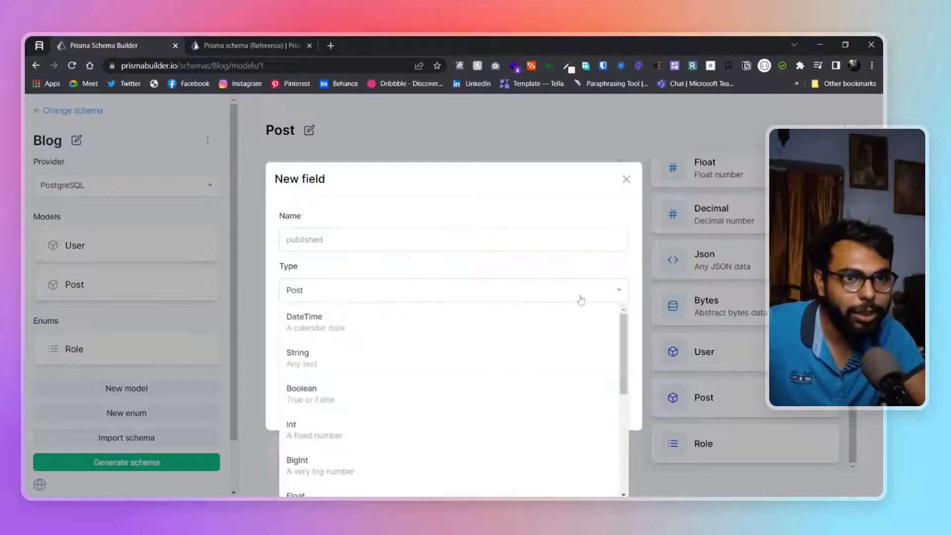
scroll(down, 3)
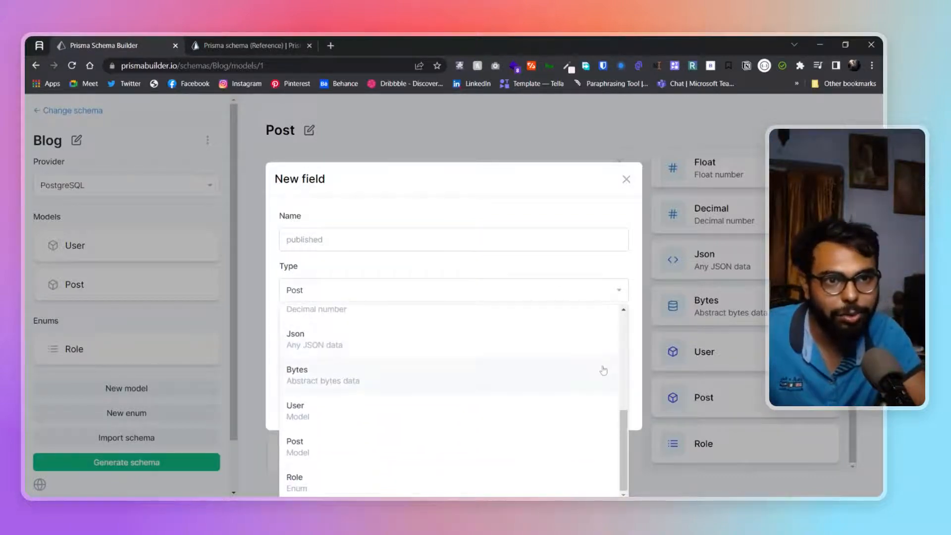
scroll(up, 3)
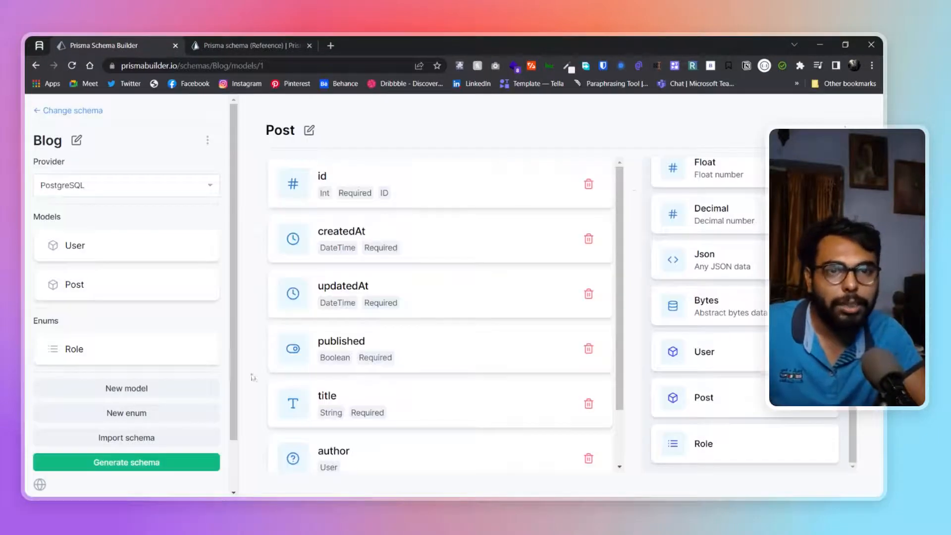
click(74, 349)
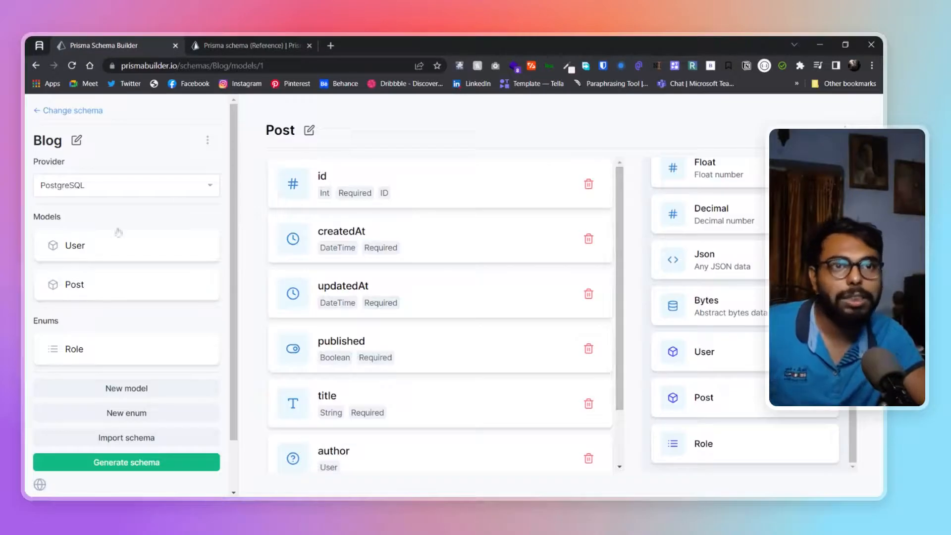
Step: Compare Post's author and authorId fields against the docs example, leaving them unchanged
scroll(down, 3)
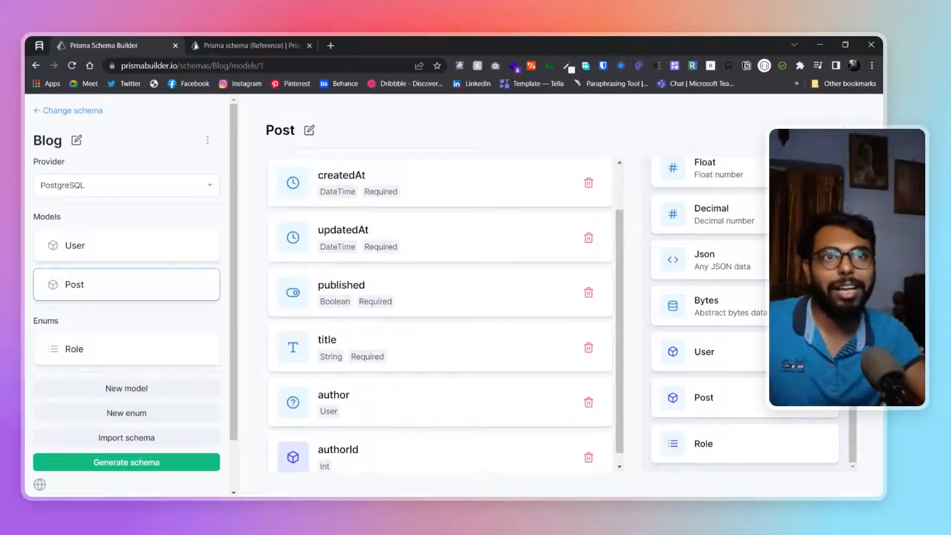
click(249, 46)
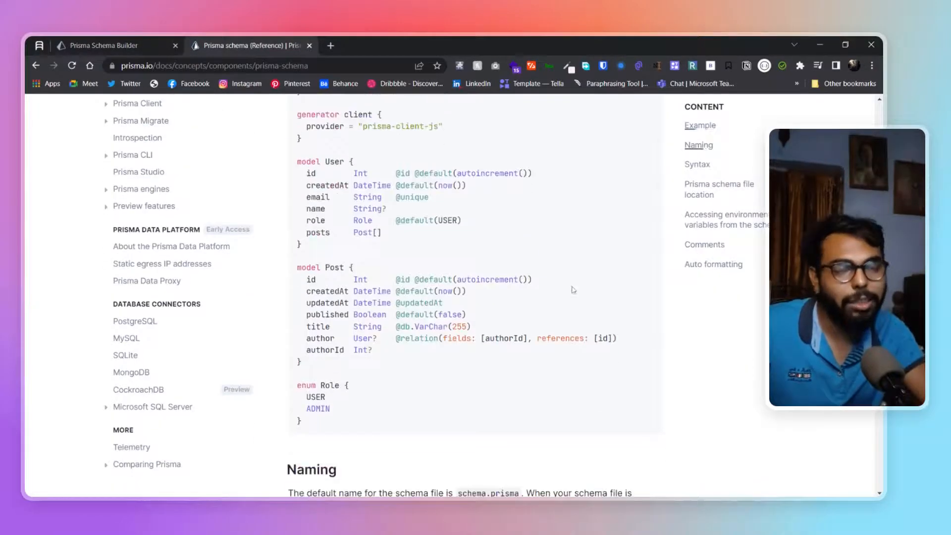
click(100, 45)
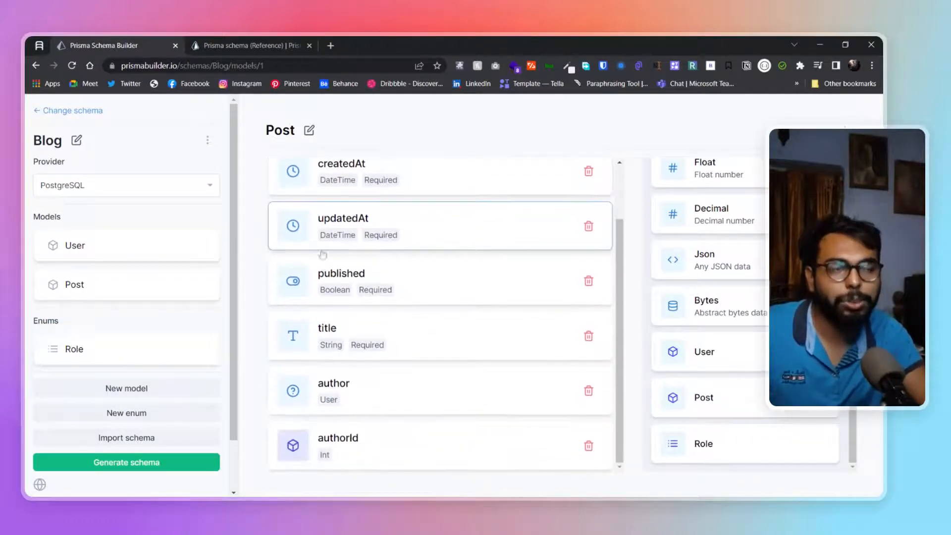
scroll(up, 3)
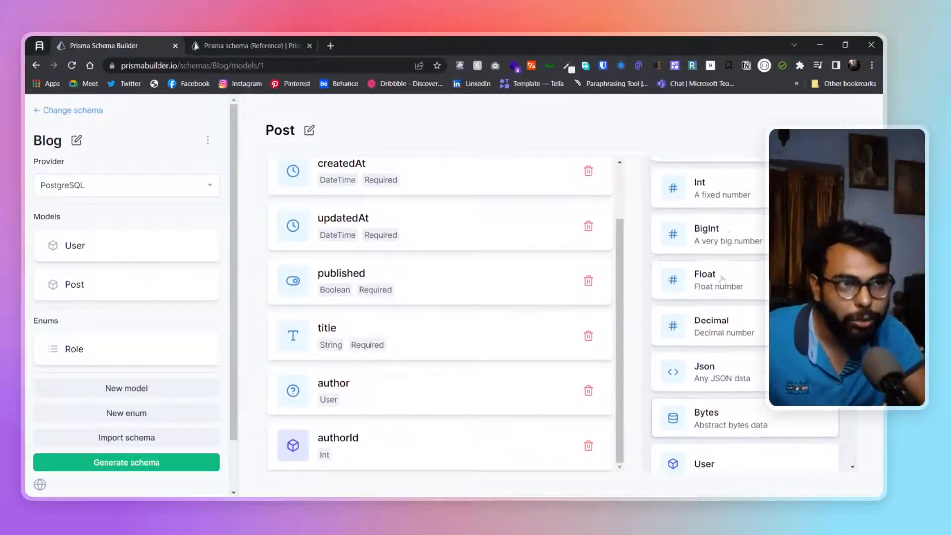
scroll(down, 3)
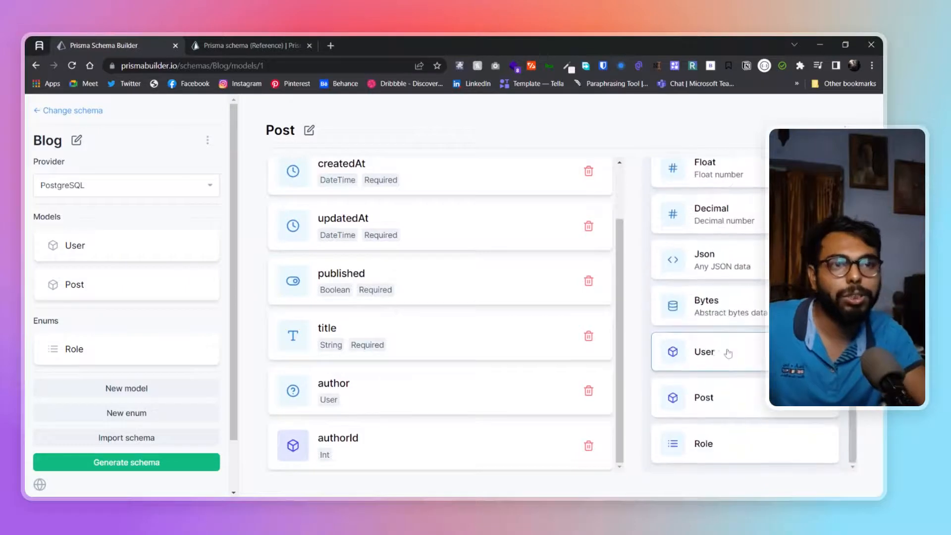
mouse_move(396, 374)
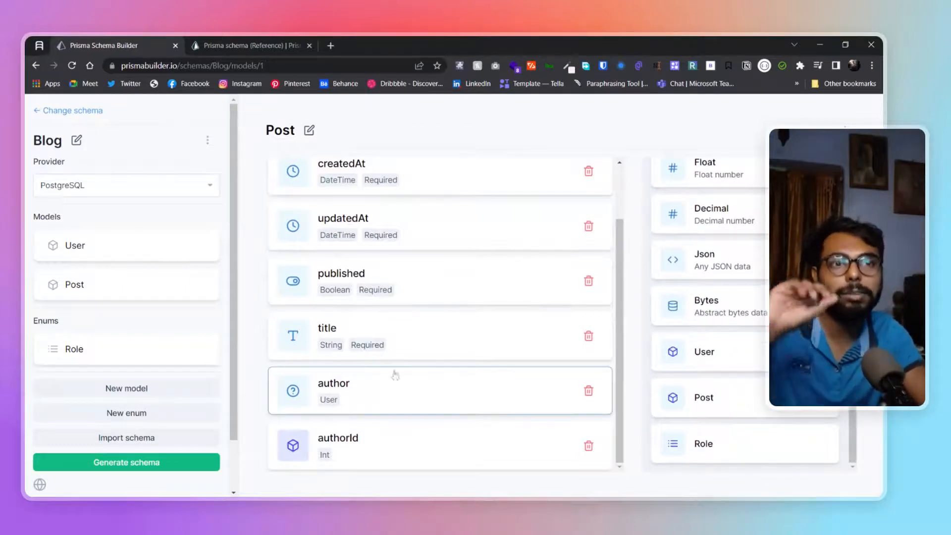
scroll(up, 3)
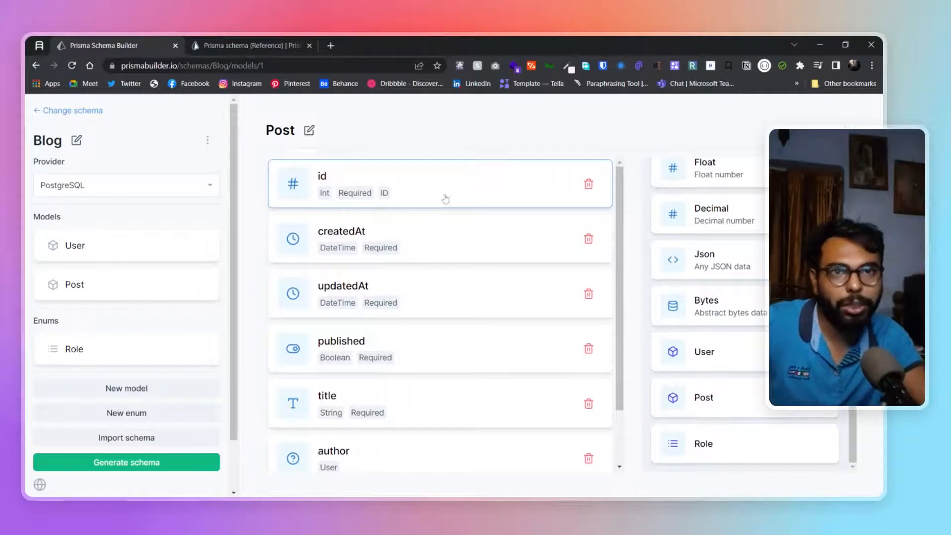
scroll(down, 3)
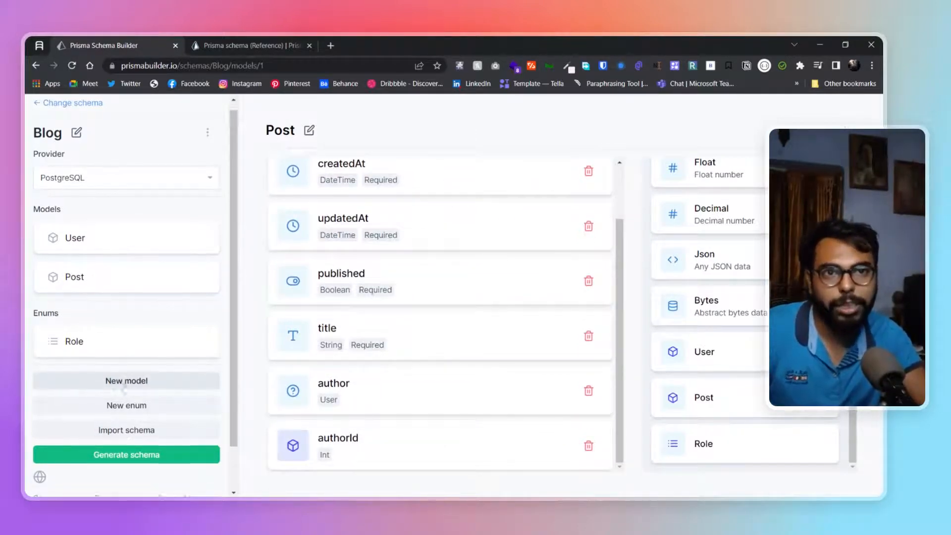
Step: Create a new model with a unique, required id and change the id type to Int
click(126, 381)
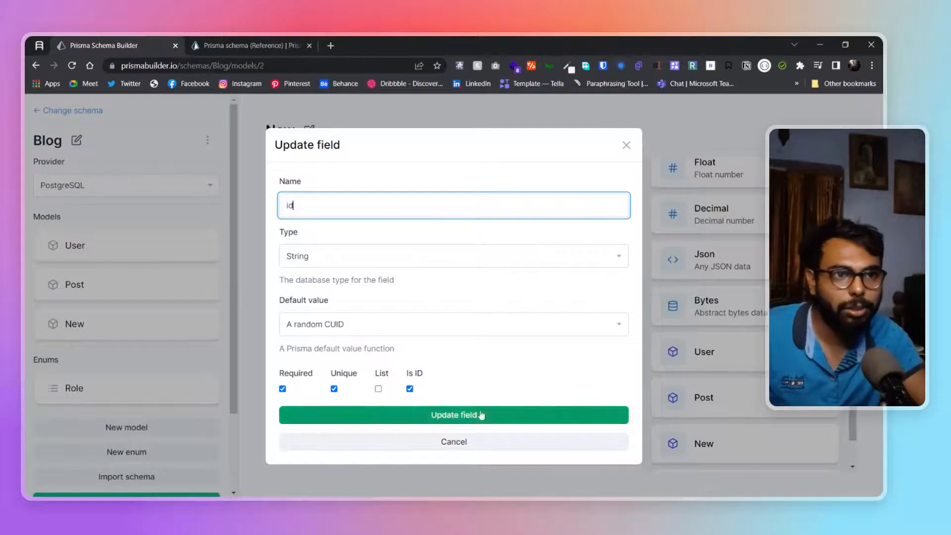
click(454, 415)
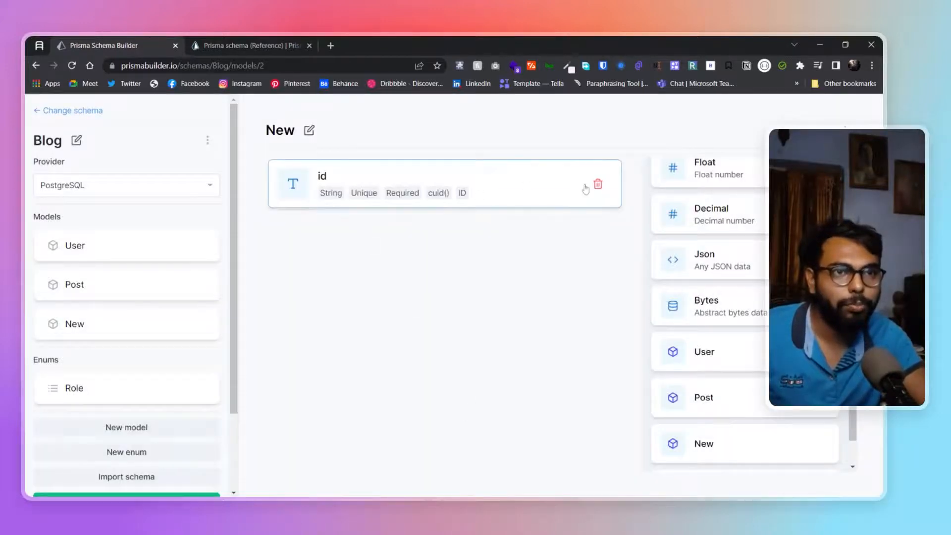
click(425, 182)
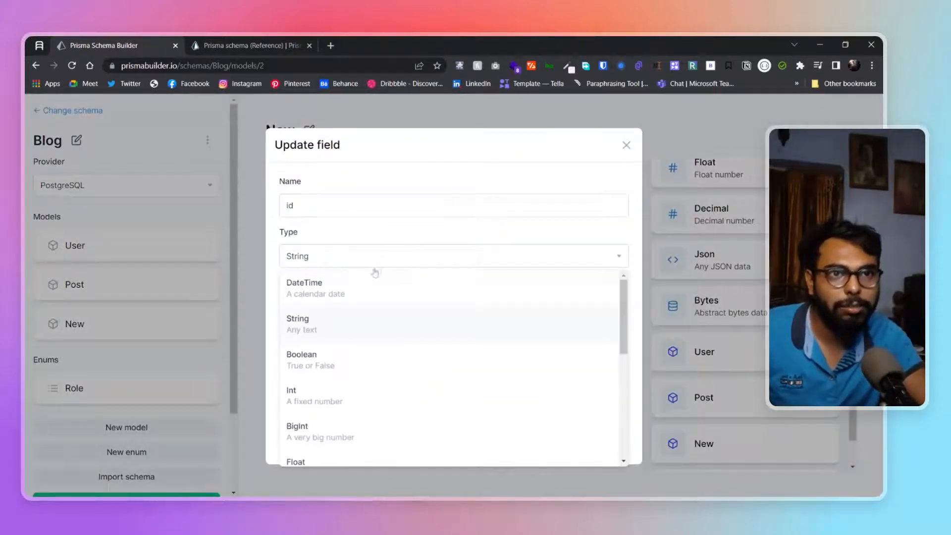
scroll(down, 3)
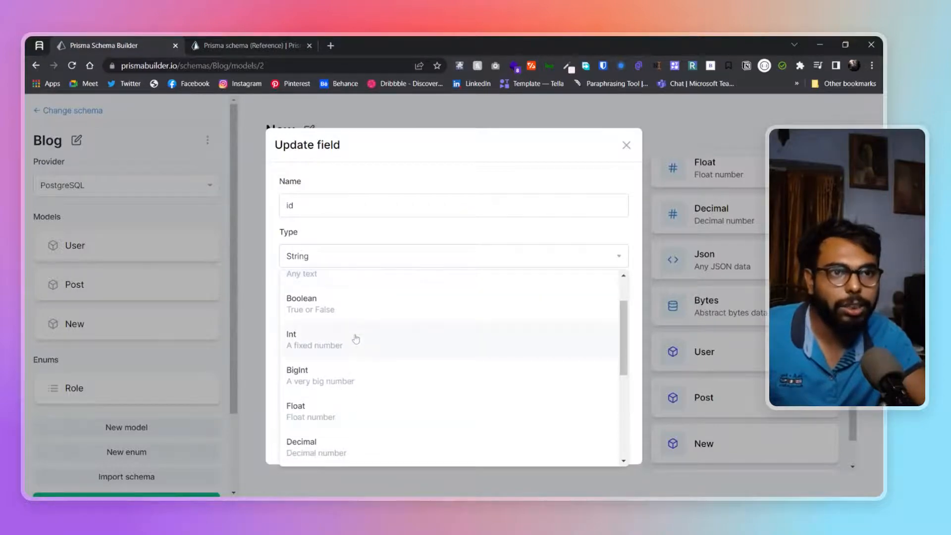
click(314, 340)
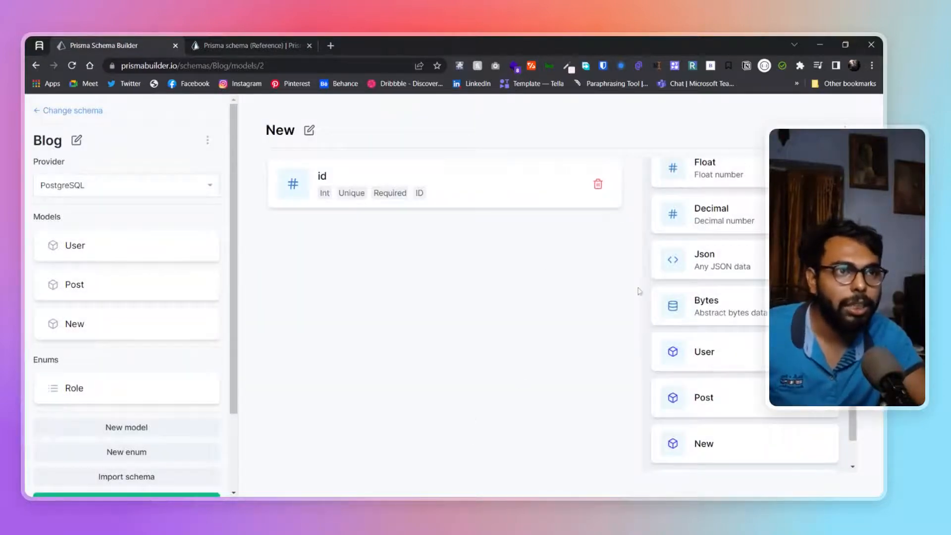
scroll(up, 3)
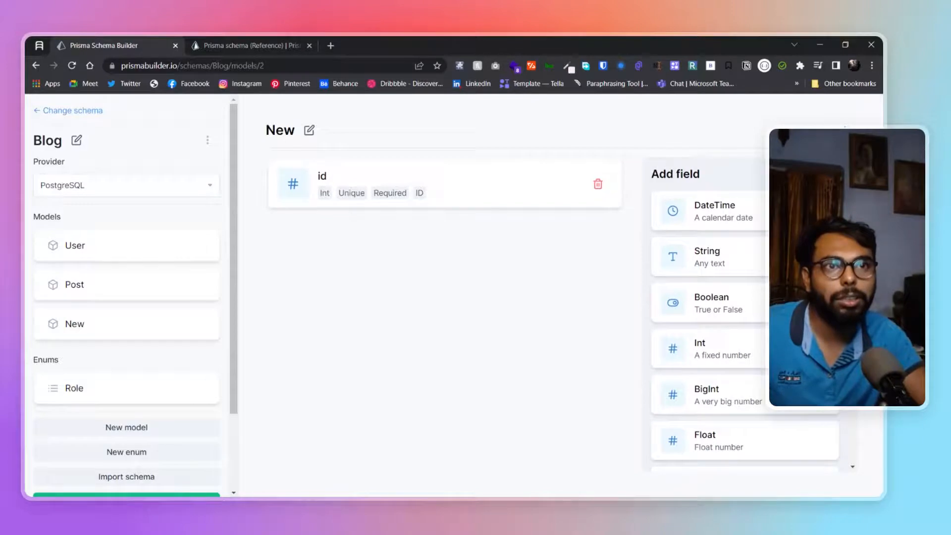
Step: Rename the New model to Comment
click(311, 130)
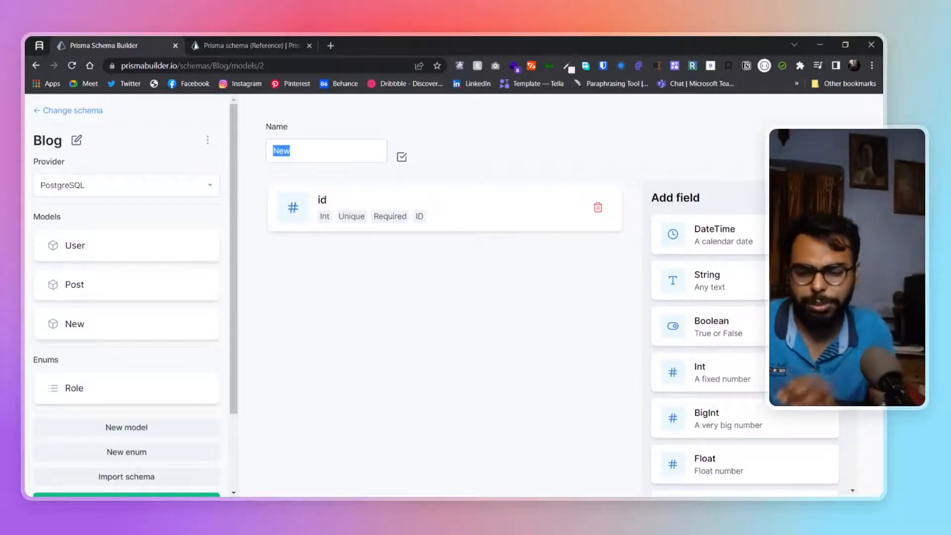
text(Com)
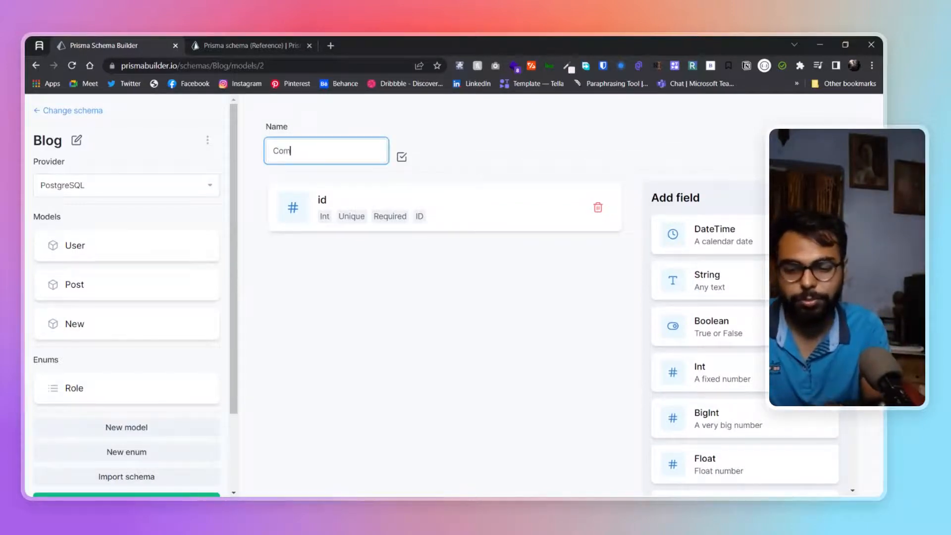
text(ment)
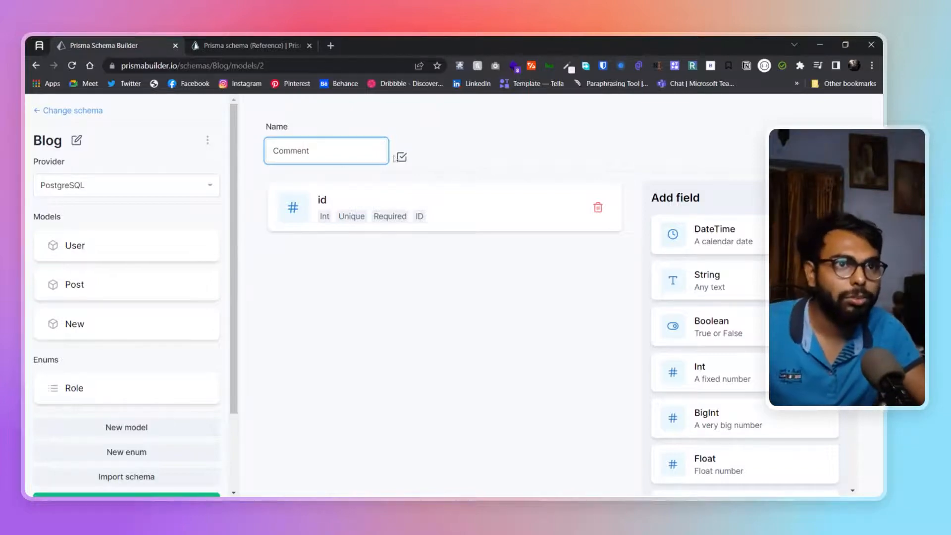
click(399, 156)
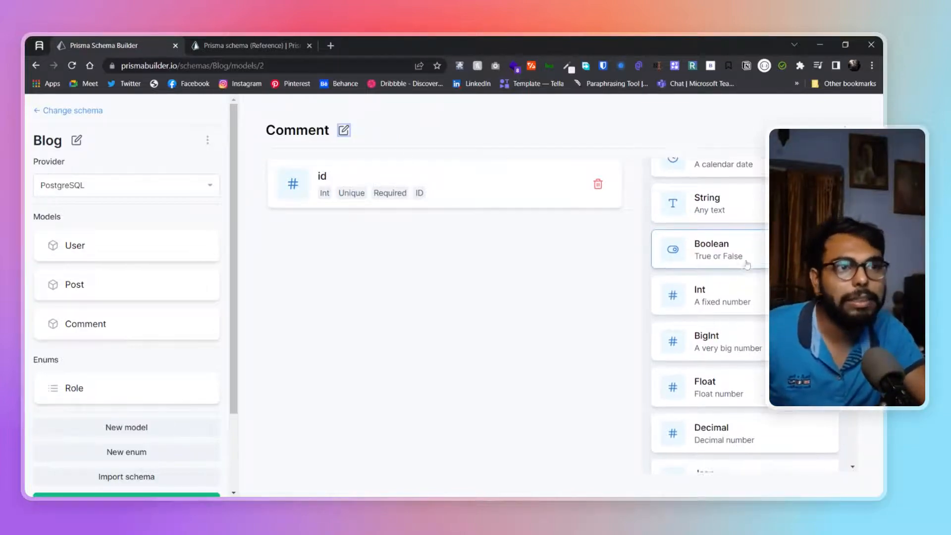
Step: Add a required String field named message to Comment
scroll(down, 3)
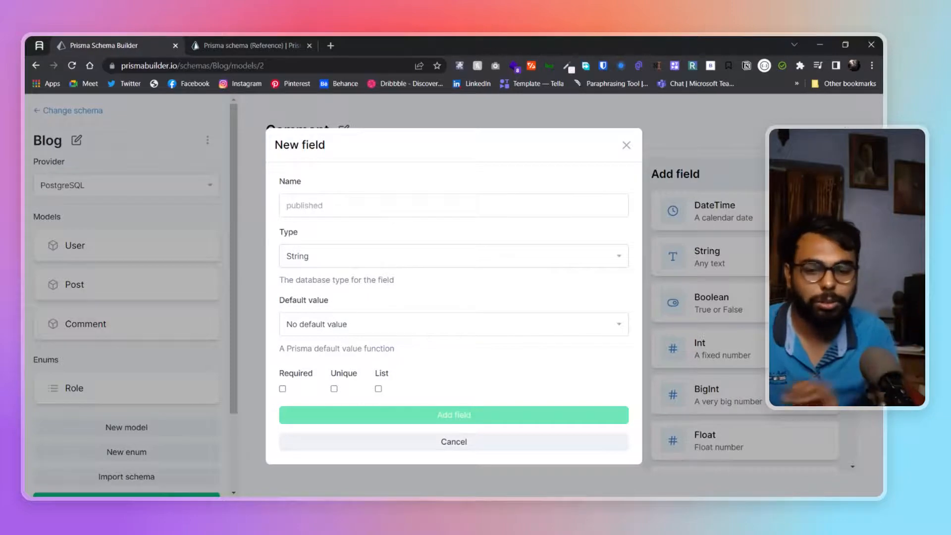
click(453, 205)
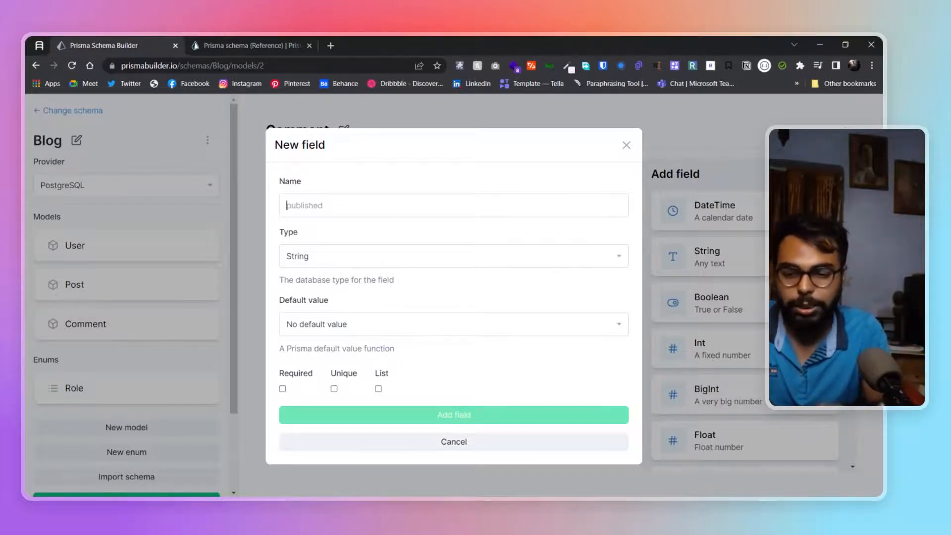
text(messege)
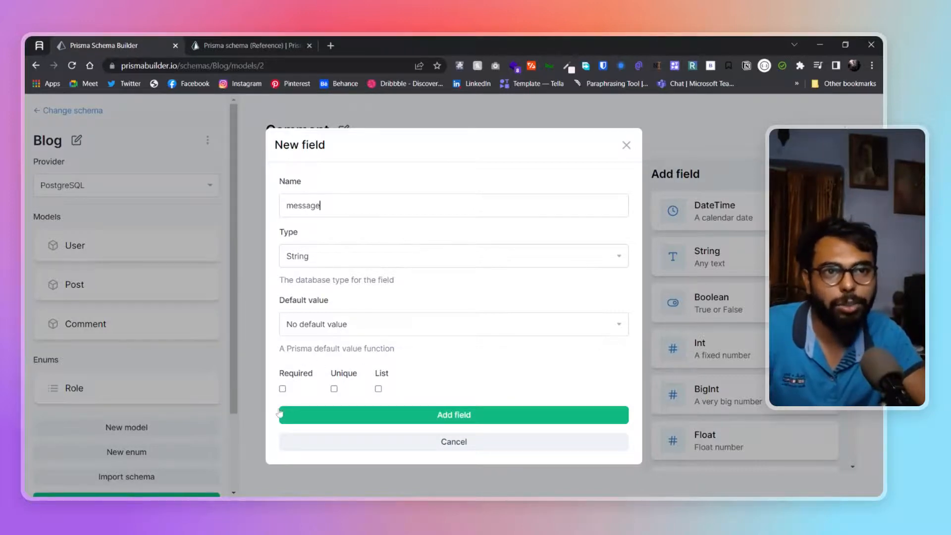
click(282, 388)
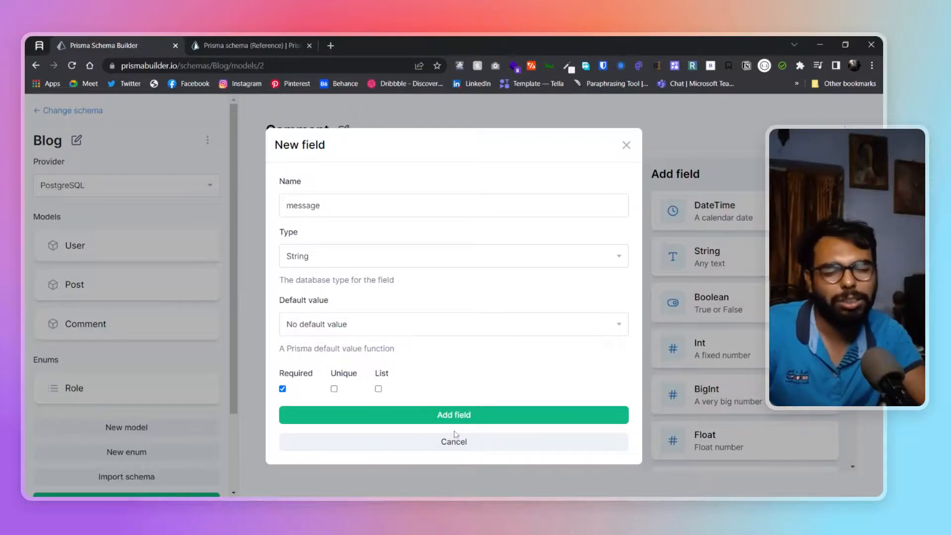
mouse_move(489, 405)
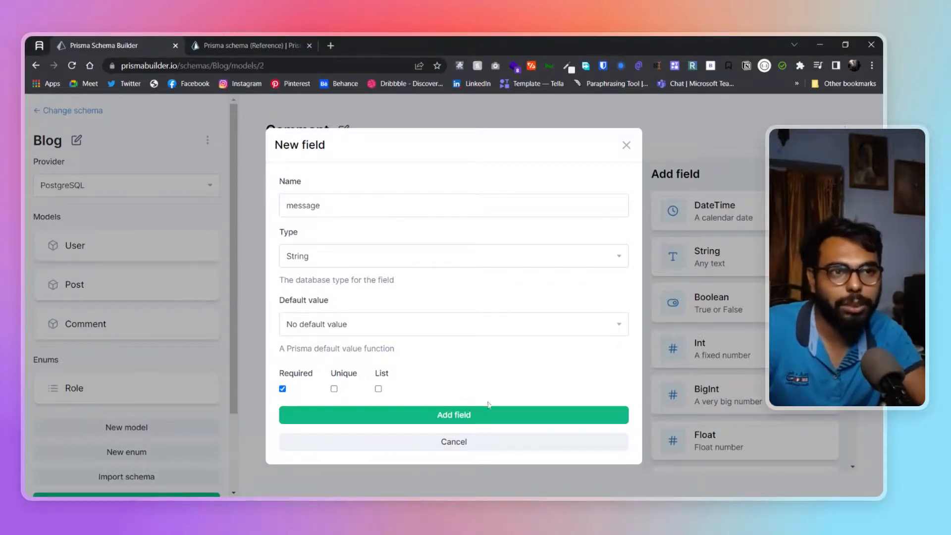
mouse_move(474, 399)
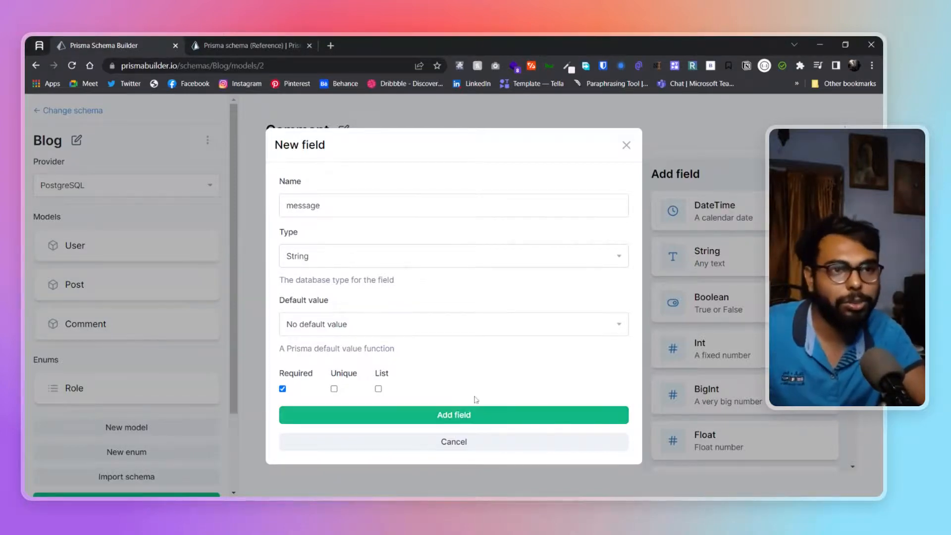
click(452, 415)
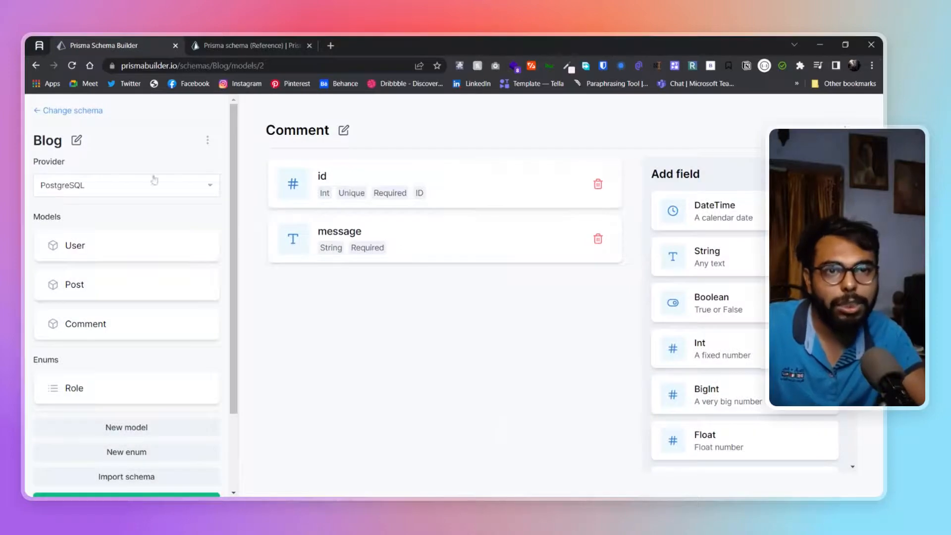
scroll(down, 3)
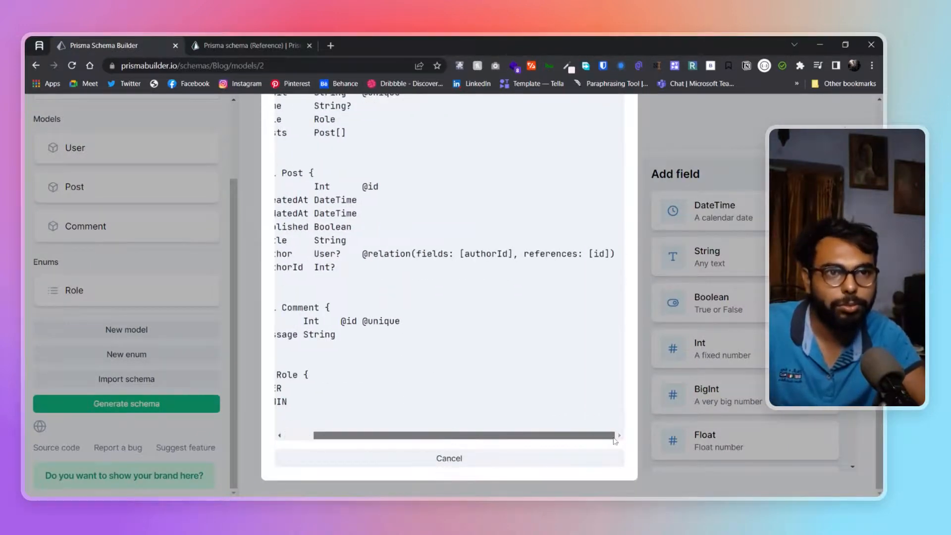
scroll(left, 3)
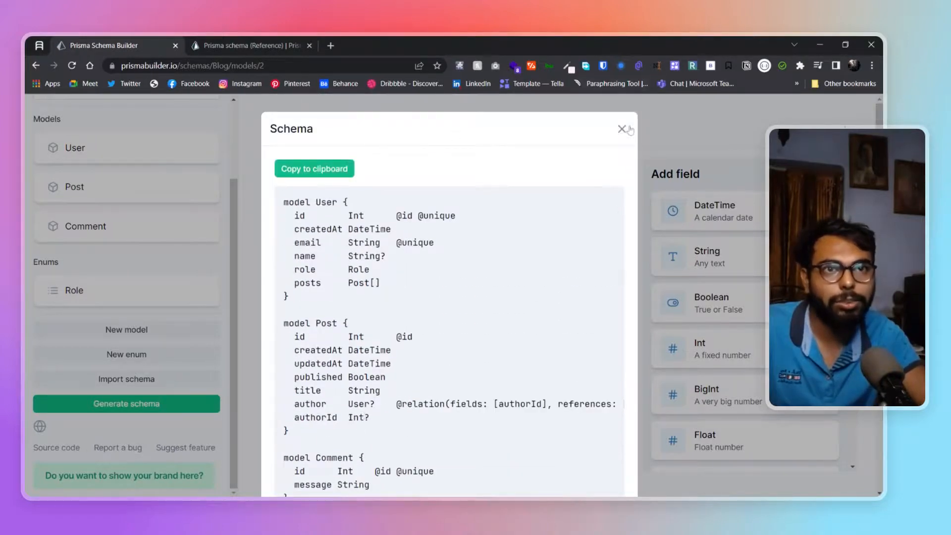
click(622, 130)
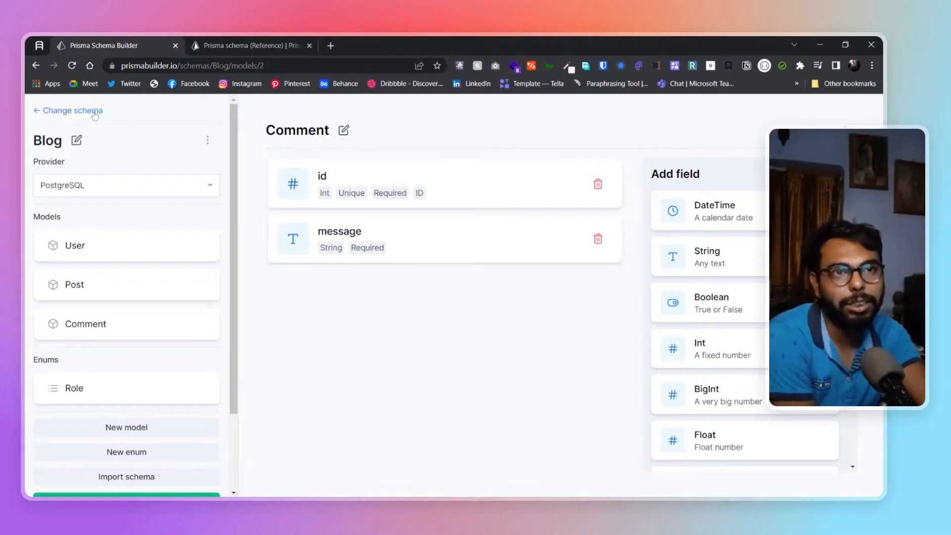
click(207, 140)
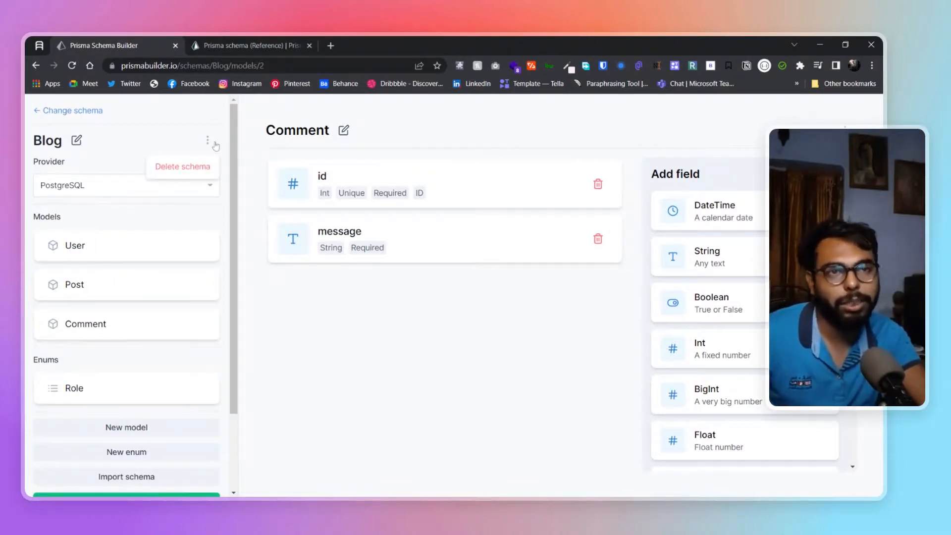
scroll(down, 3)
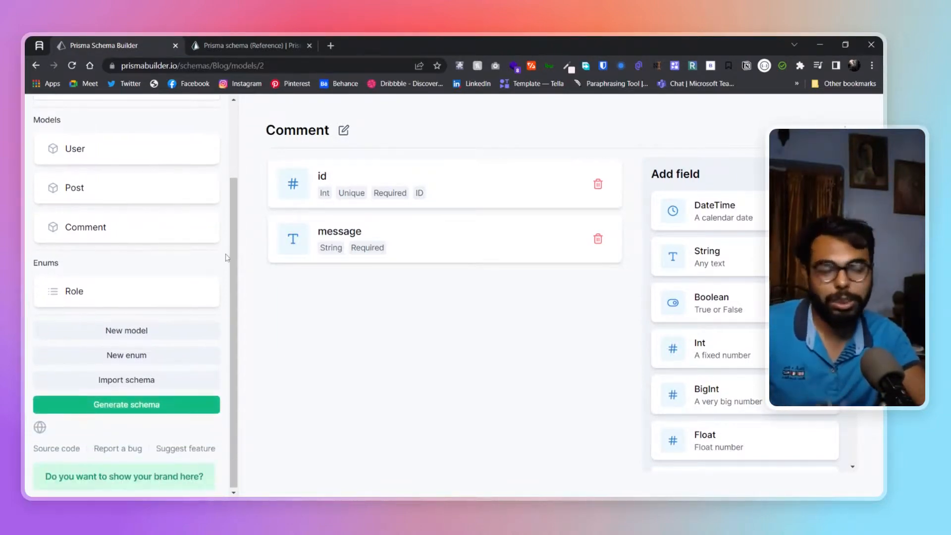
scroll(up, 3)
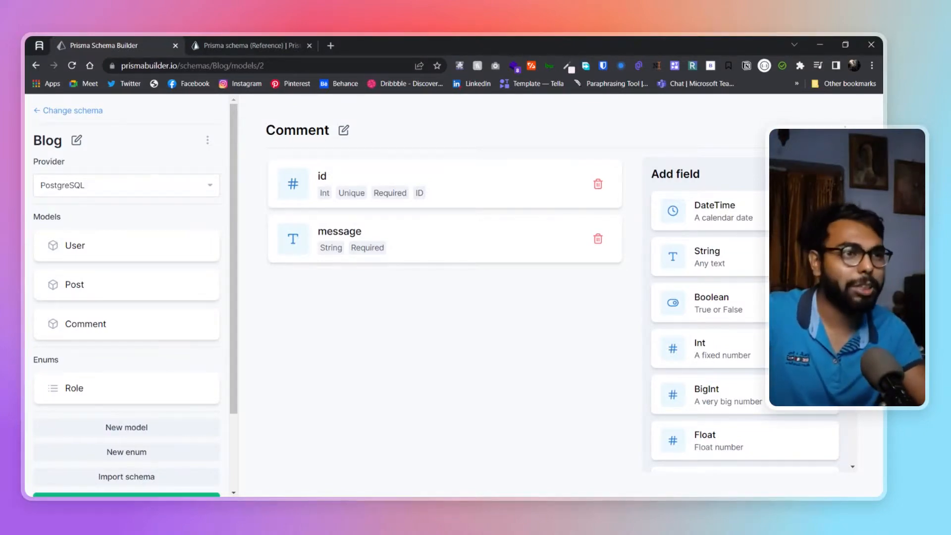
mouse_move(254, 145)
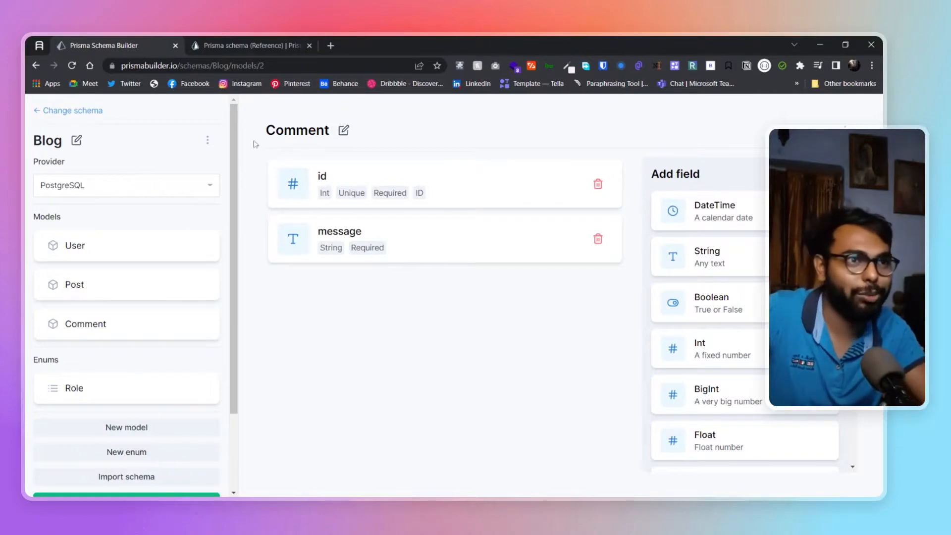
mouse_move(672, 112)
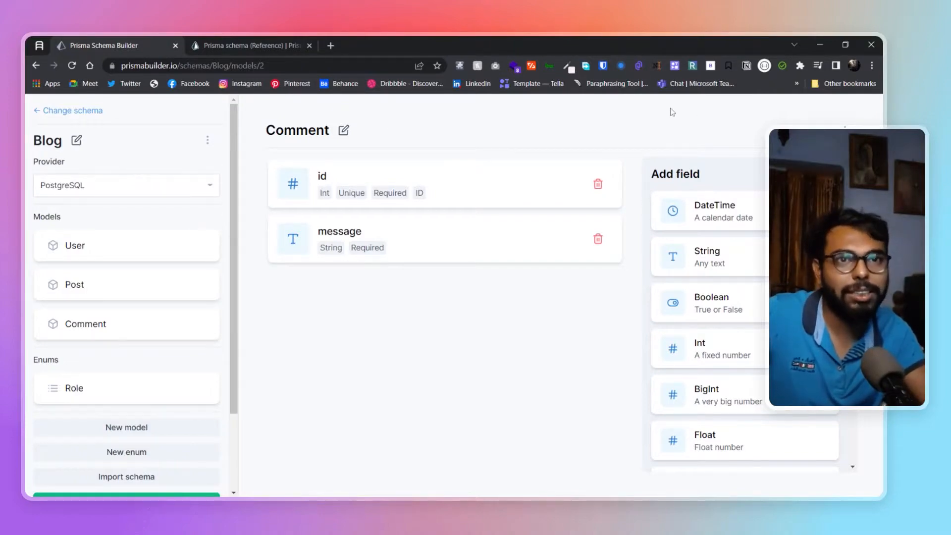
mouse_move(147, 131)
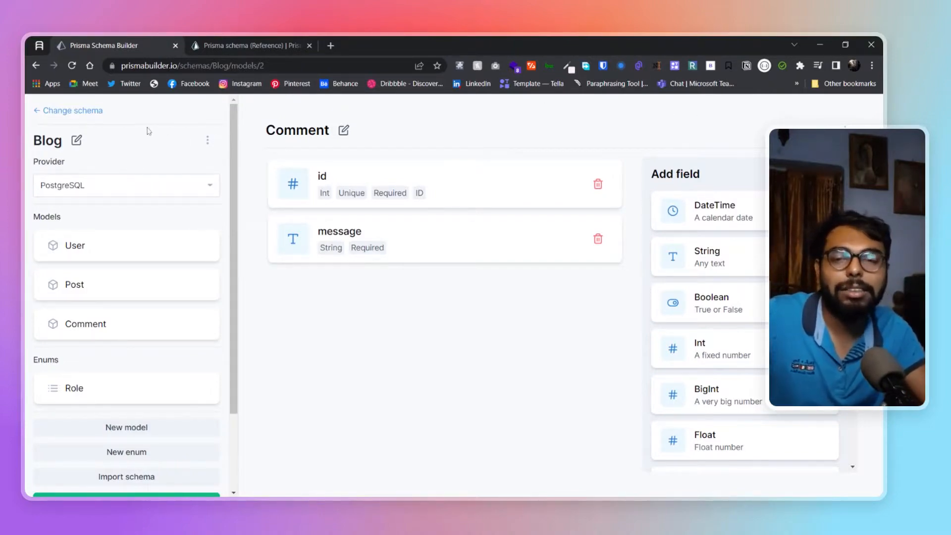